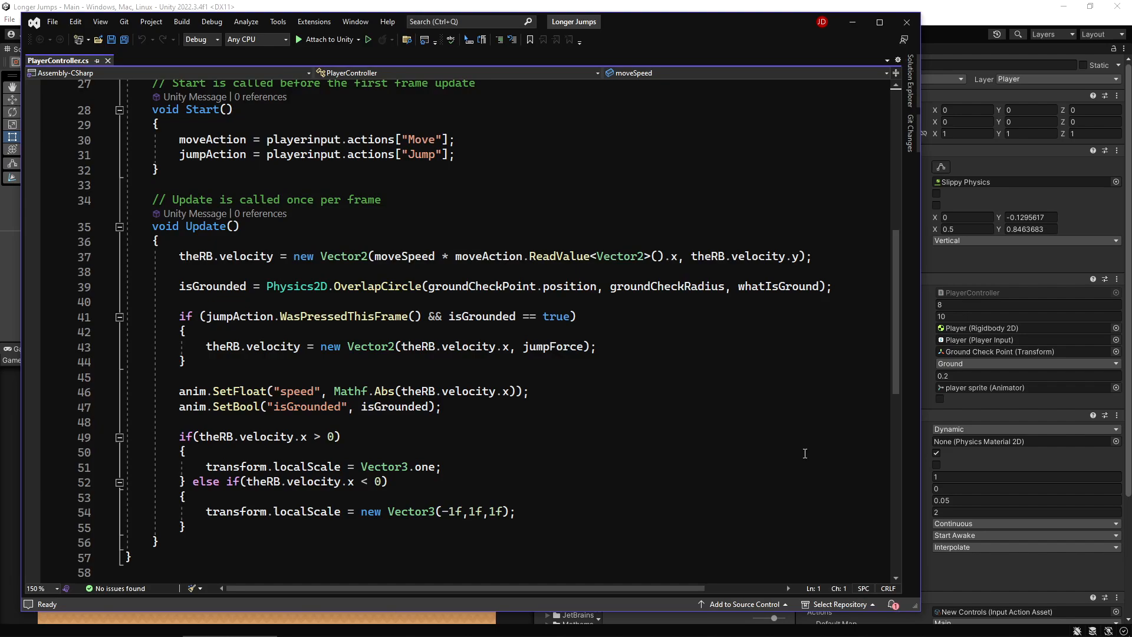
mouse_move(597, 212)
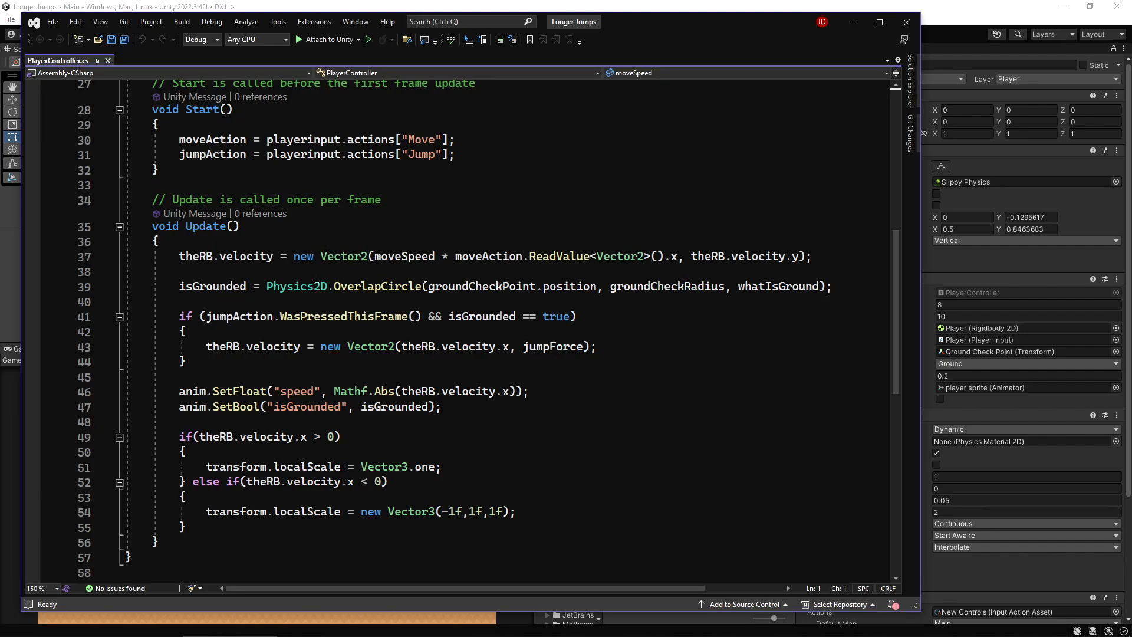
- At the end of Update, add an empty if(jumpAction.WasReleasedThisFrame()) block
scroll("down", 3)
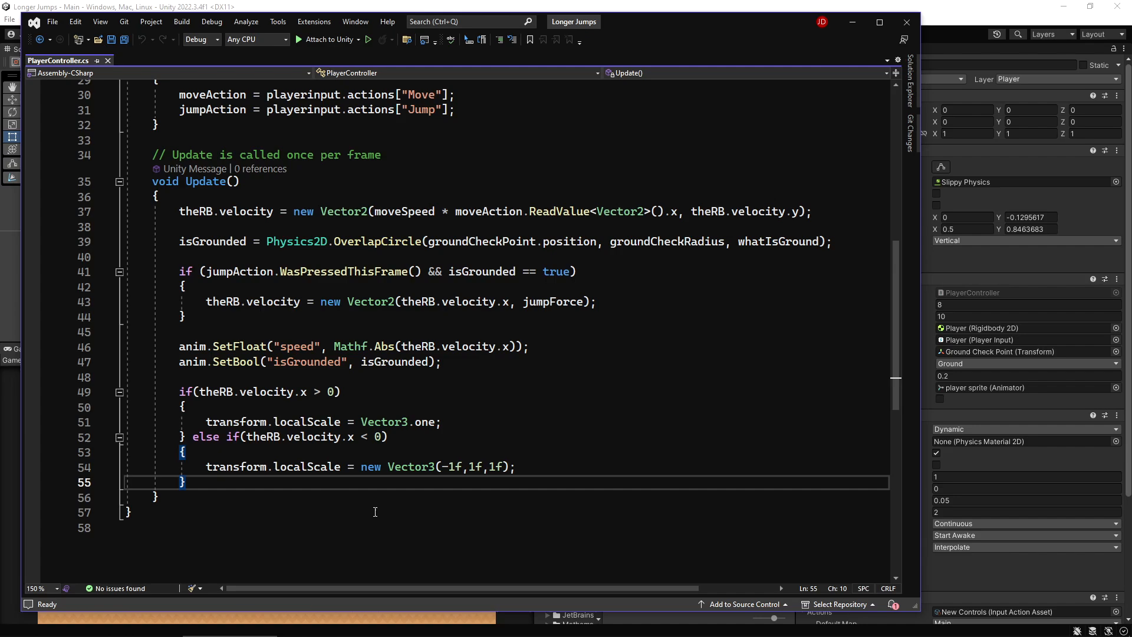
type("i")
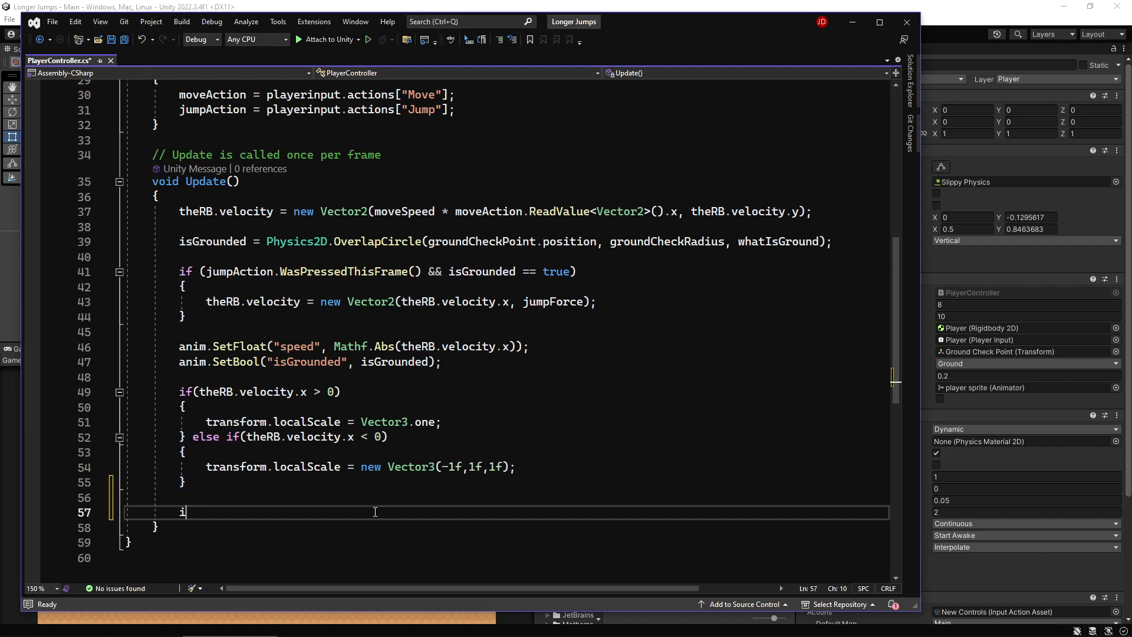
type("f(jump)")
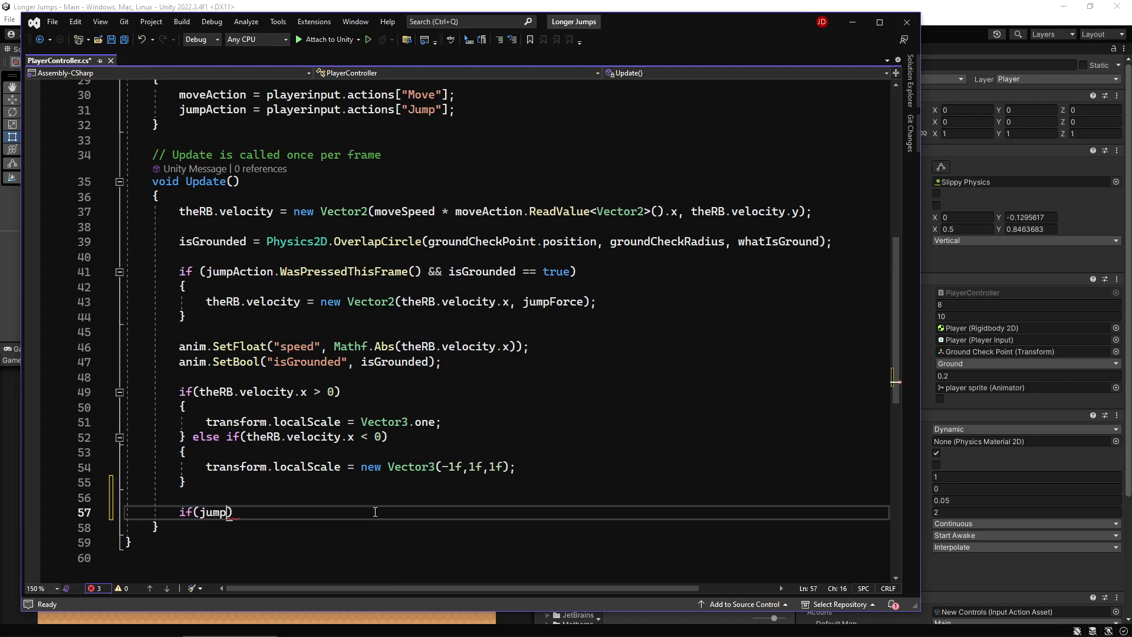
type("Action")
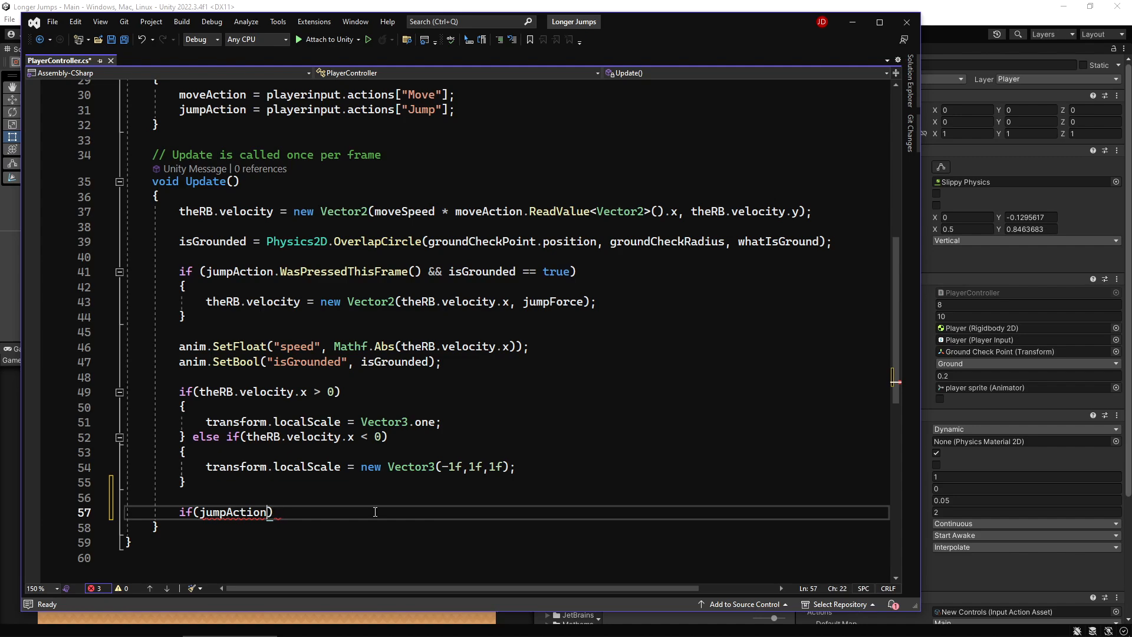
type(".wasre")
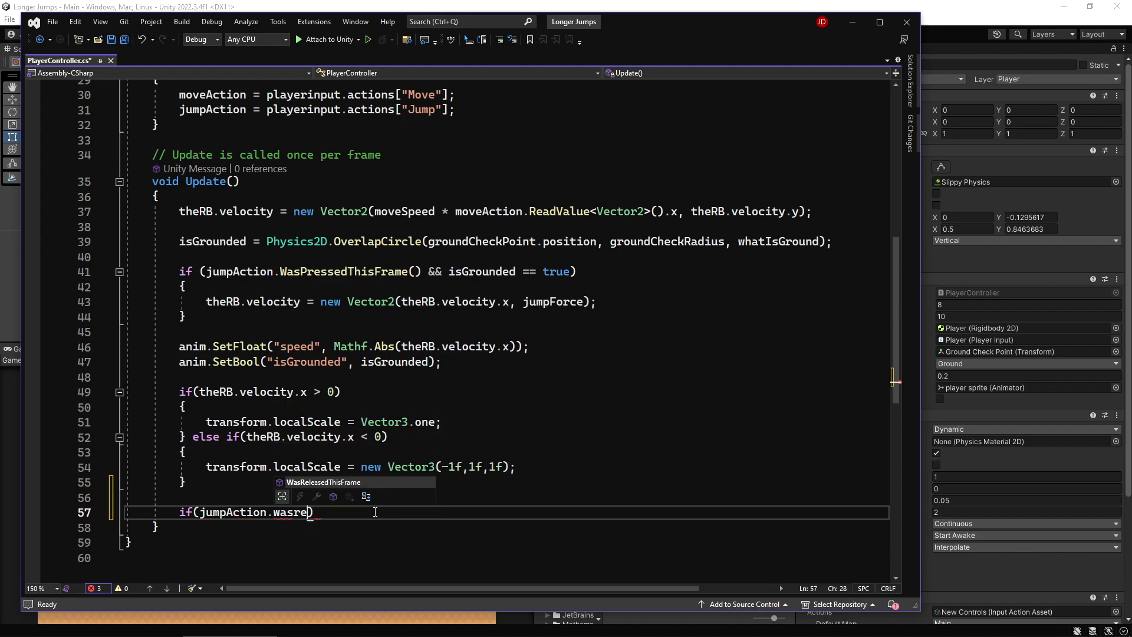
key("Tab")
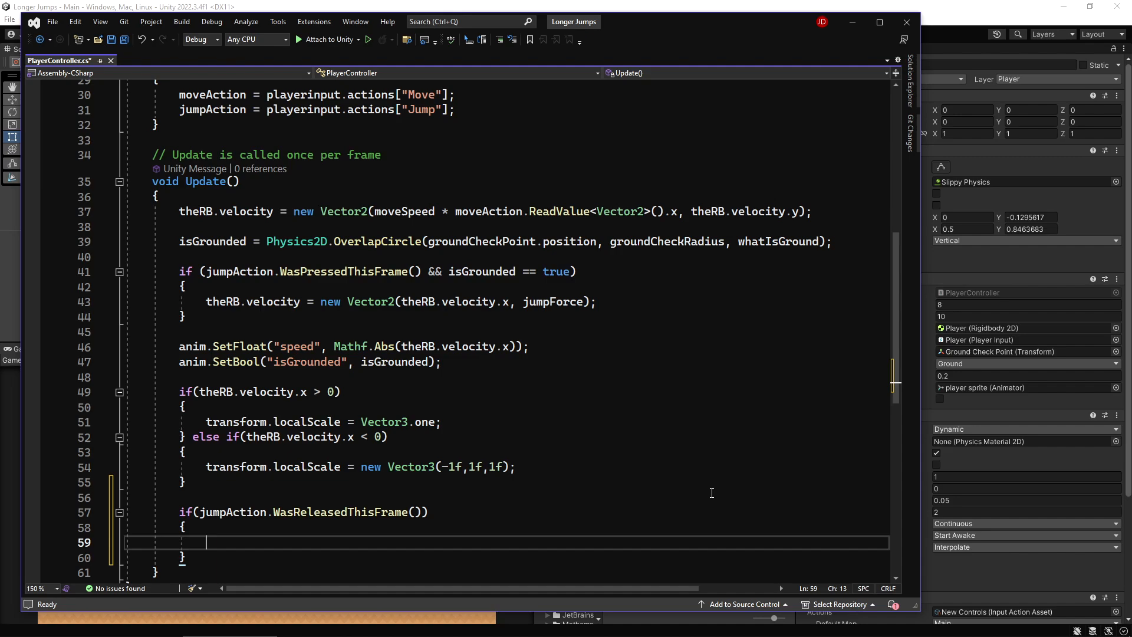
- Start assigning theRB.velocity a new Vector2 keeping theRB.velocity.x
type("the")
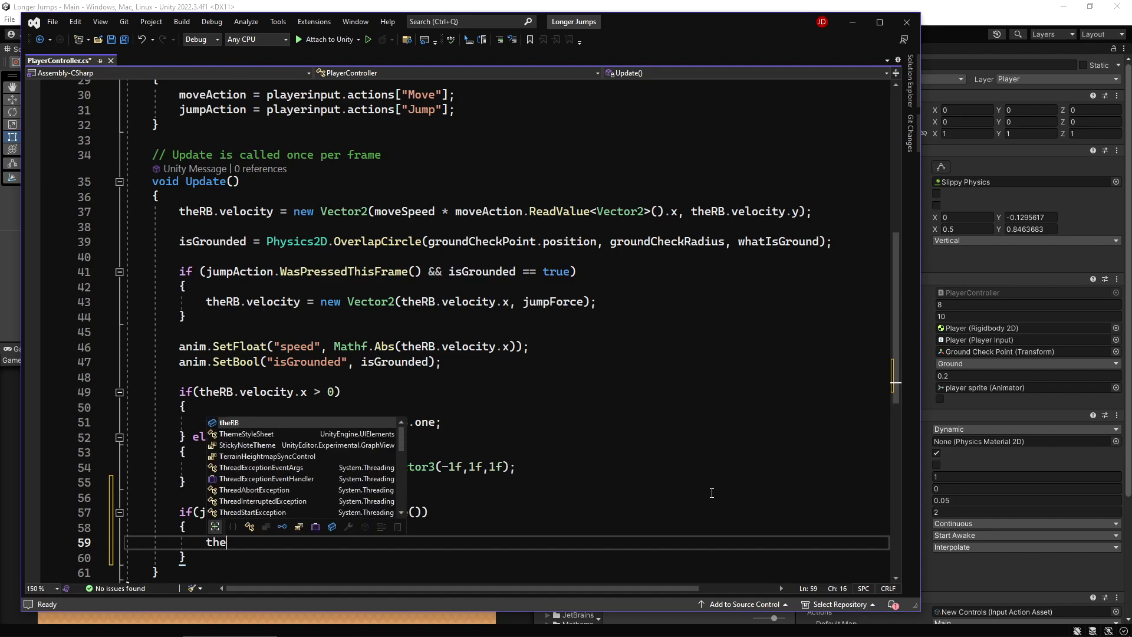
type("velocity")
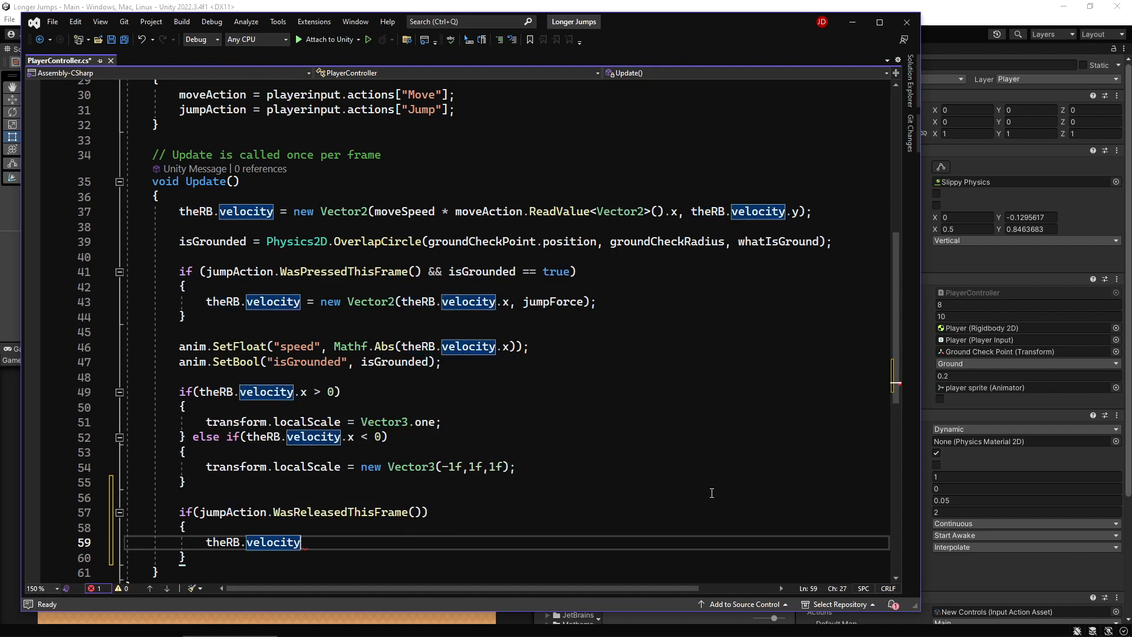
type("=")
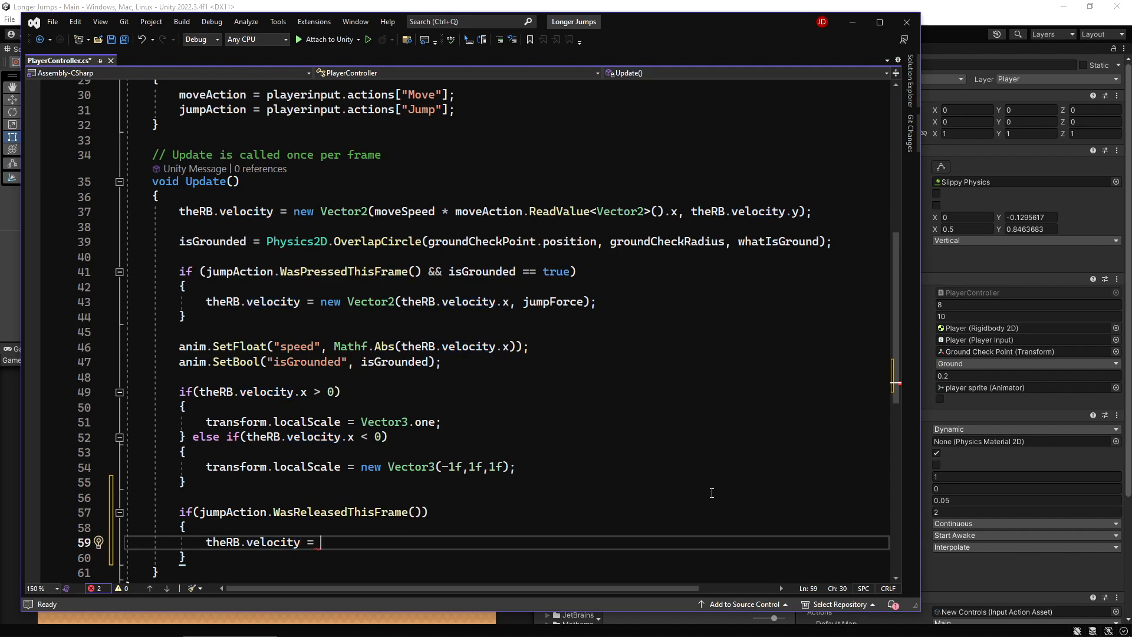
type("new vector2(ther")
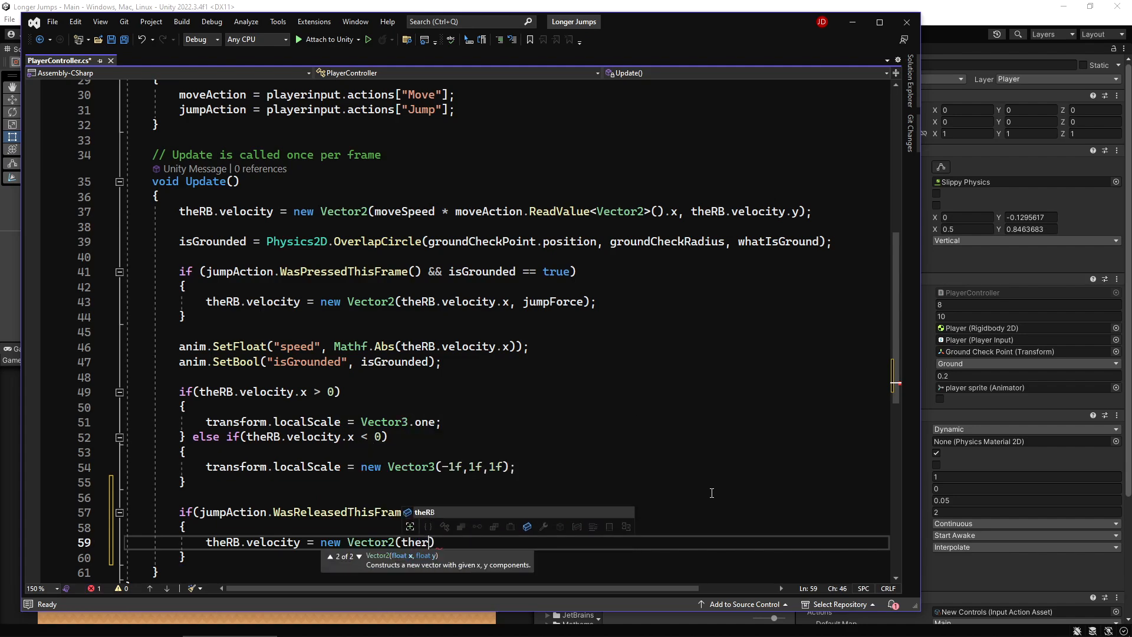
type("RB.velocity.x")
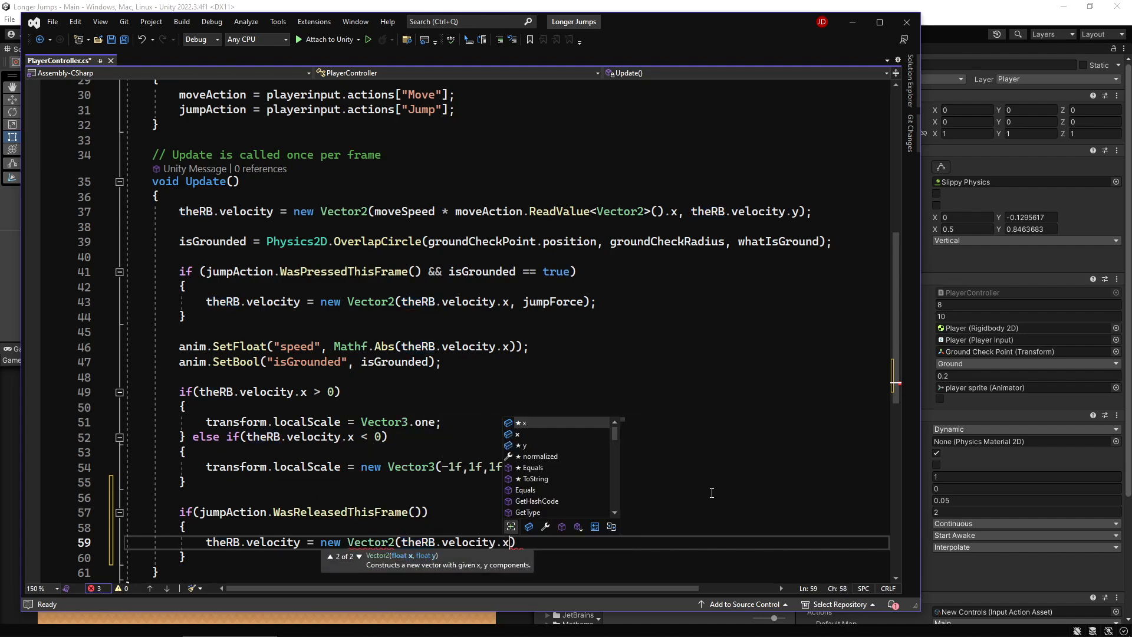
type(",")
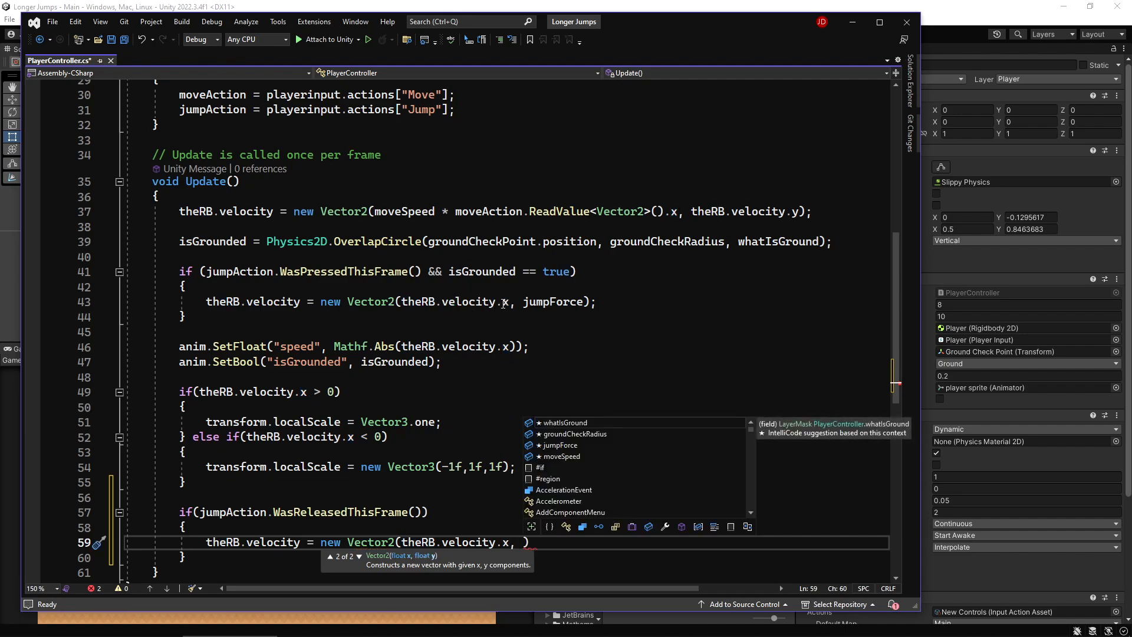
mouse_move(574, 301)
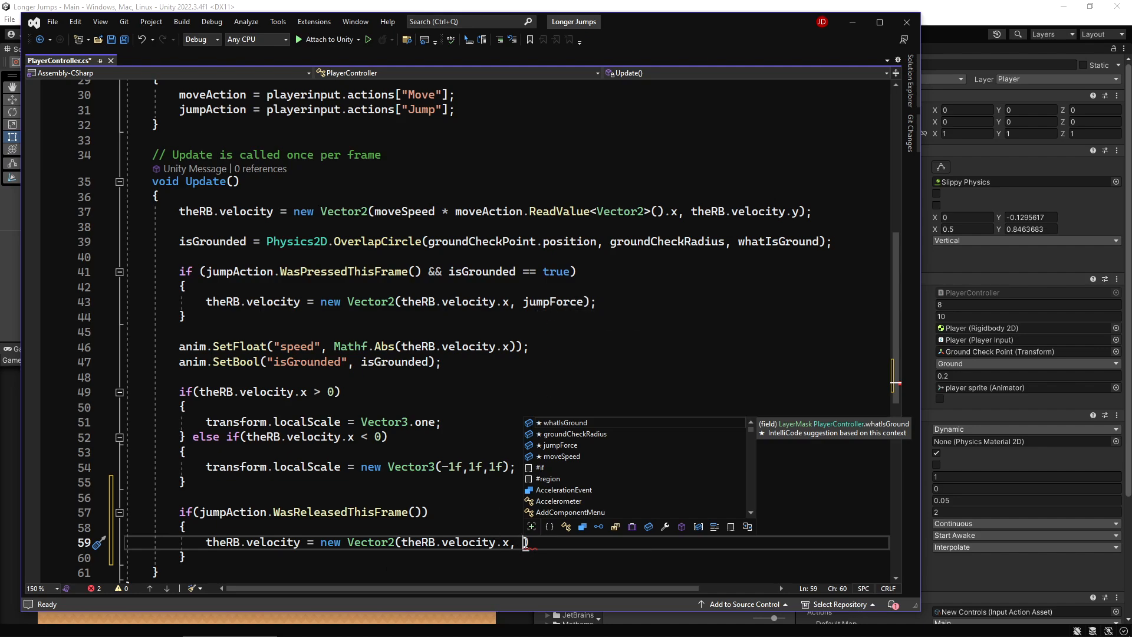
- Finish the statement with theRB.velocity.y * .5f and save the script
type("theRB.vel")
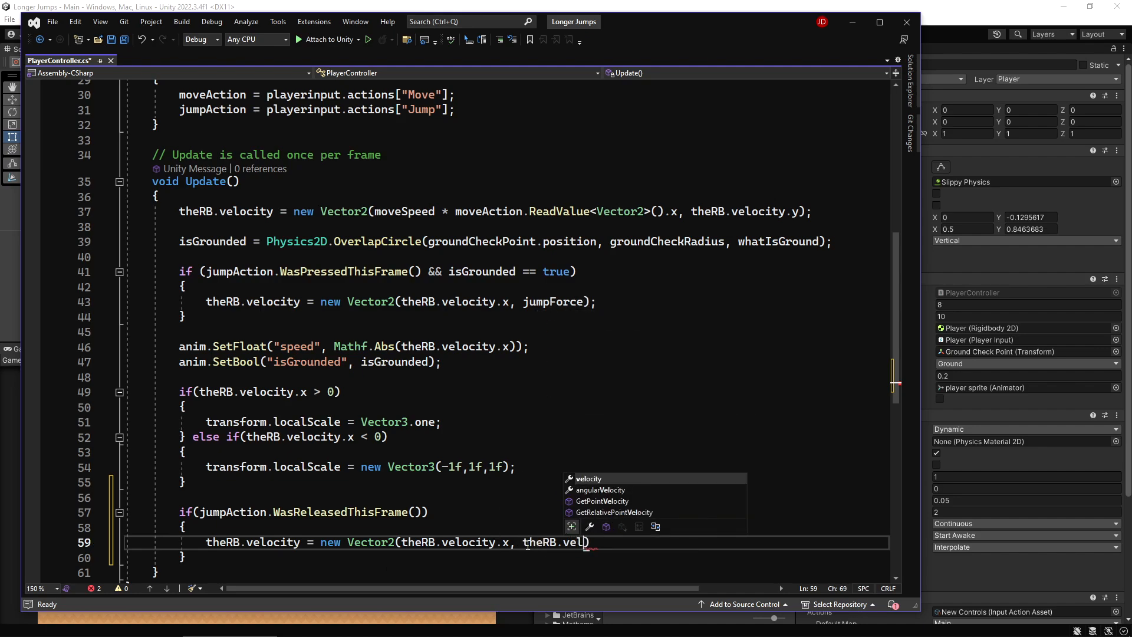
type("ocity.y")
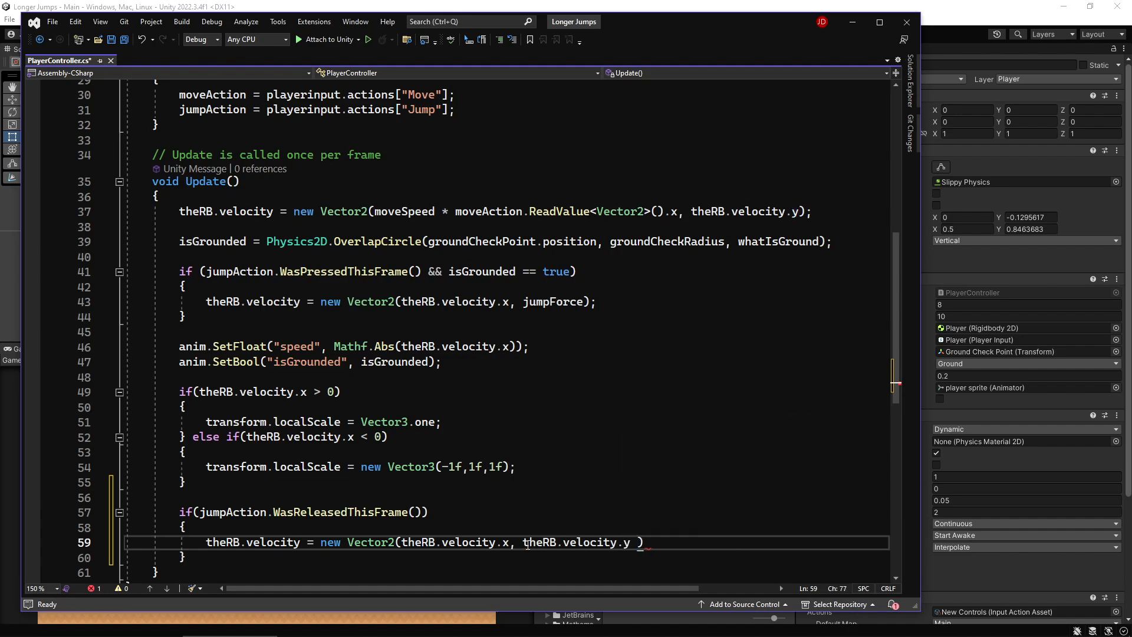
type("* .5f")
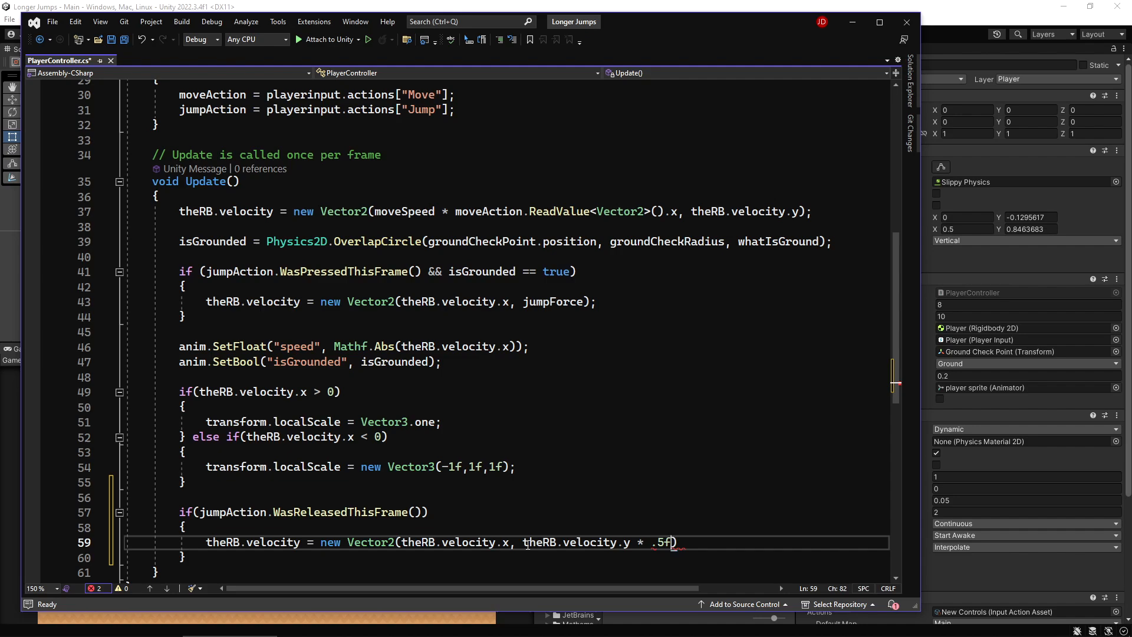
type(";")
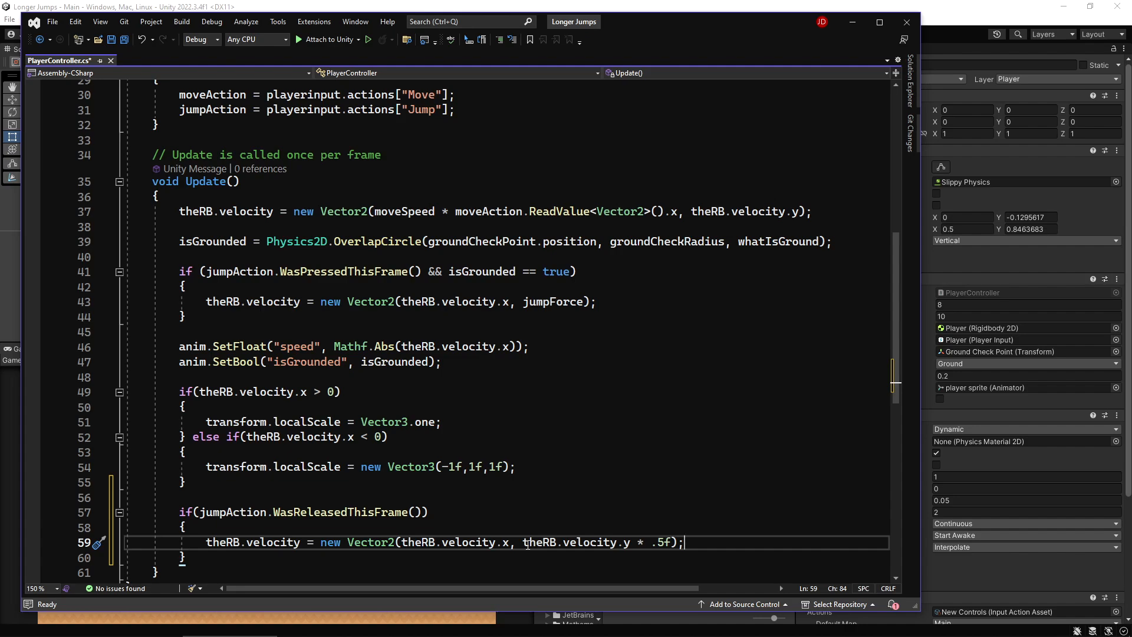
key("ctrl+s")
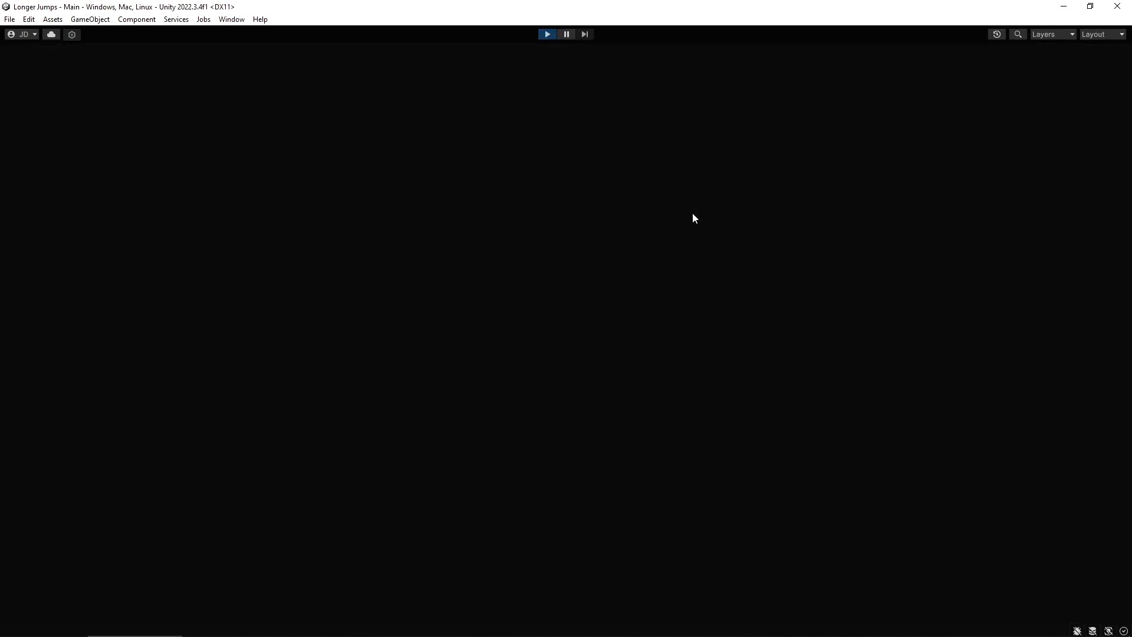
- Stop Play mode in Unity to return to editing the PlayerController script
left_click(547, 34)
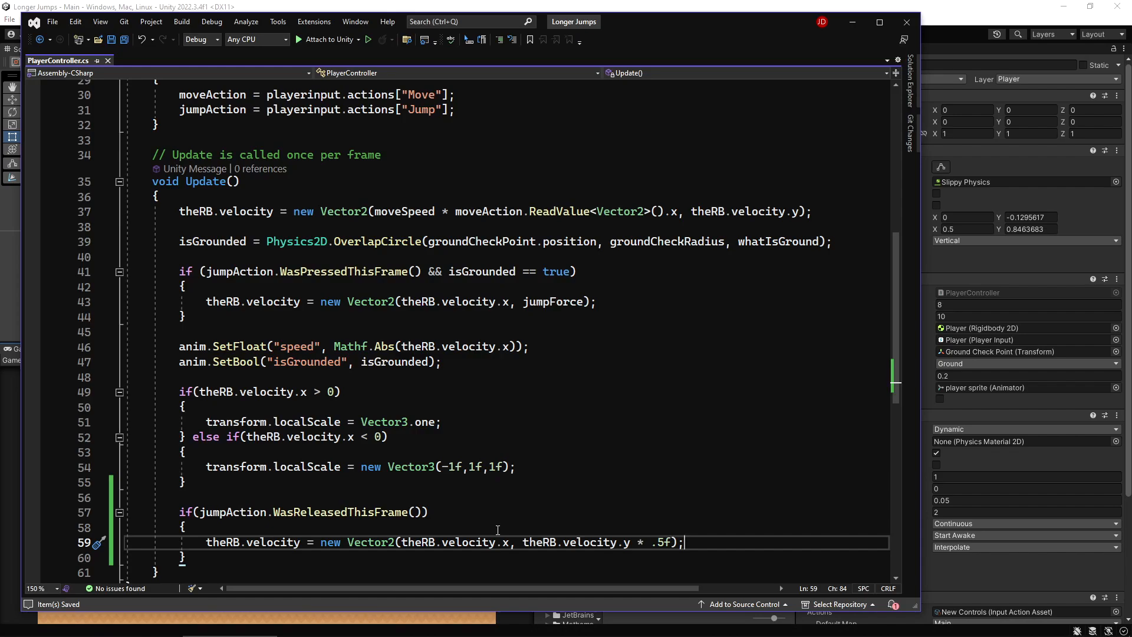
mouse_move(545, 543)
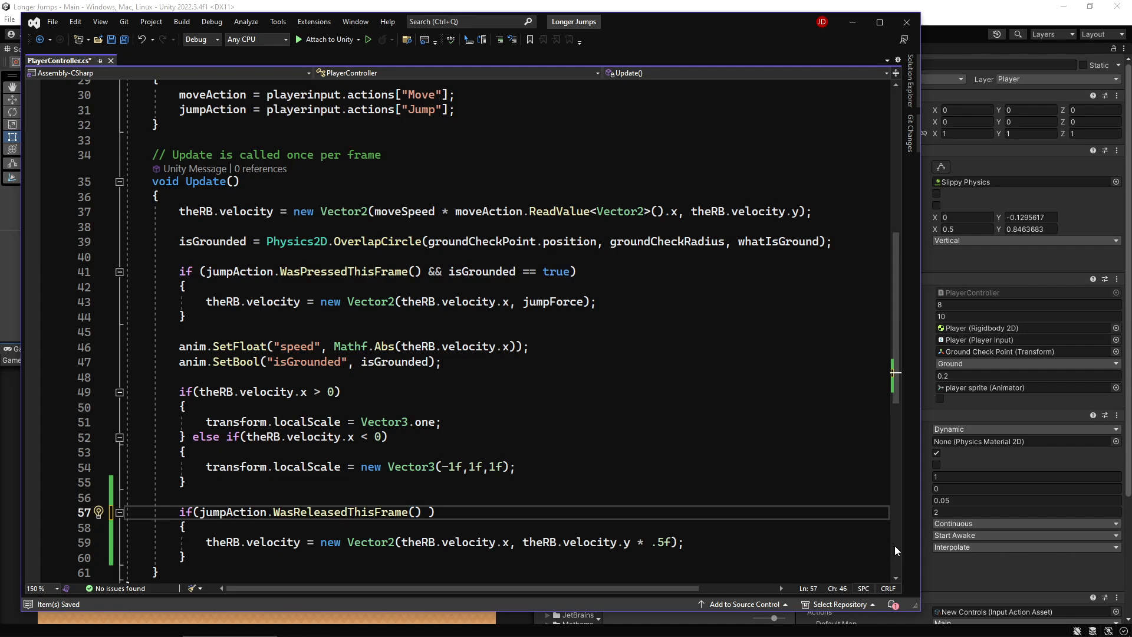
- Extend the release condition with && theRB.velocity.y > 0f
type("&&")
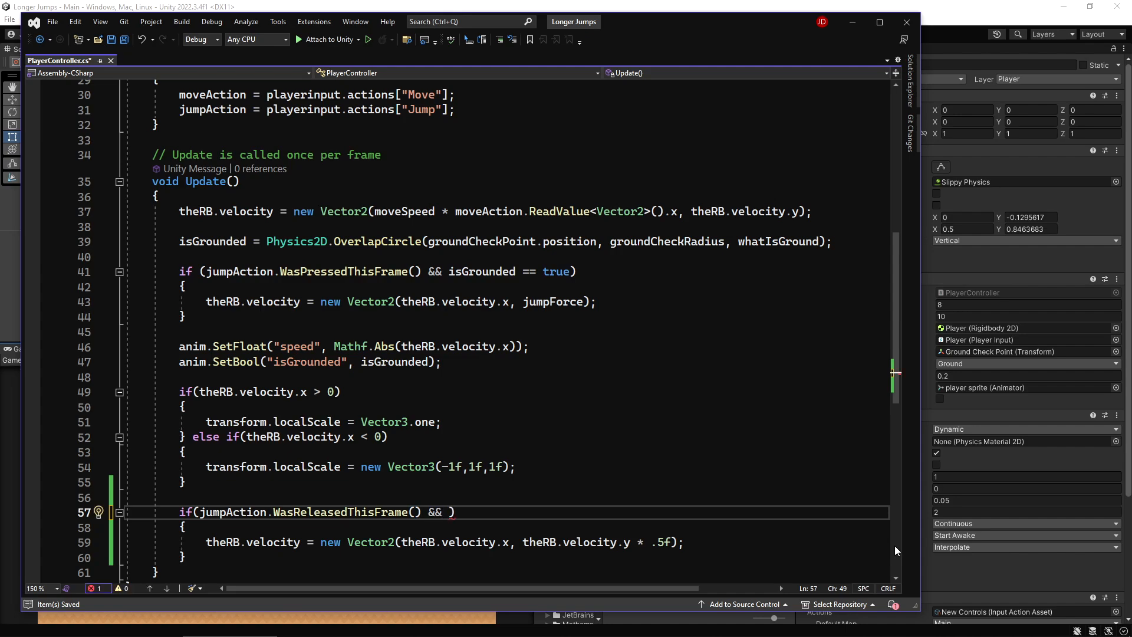
type("theRB.v")
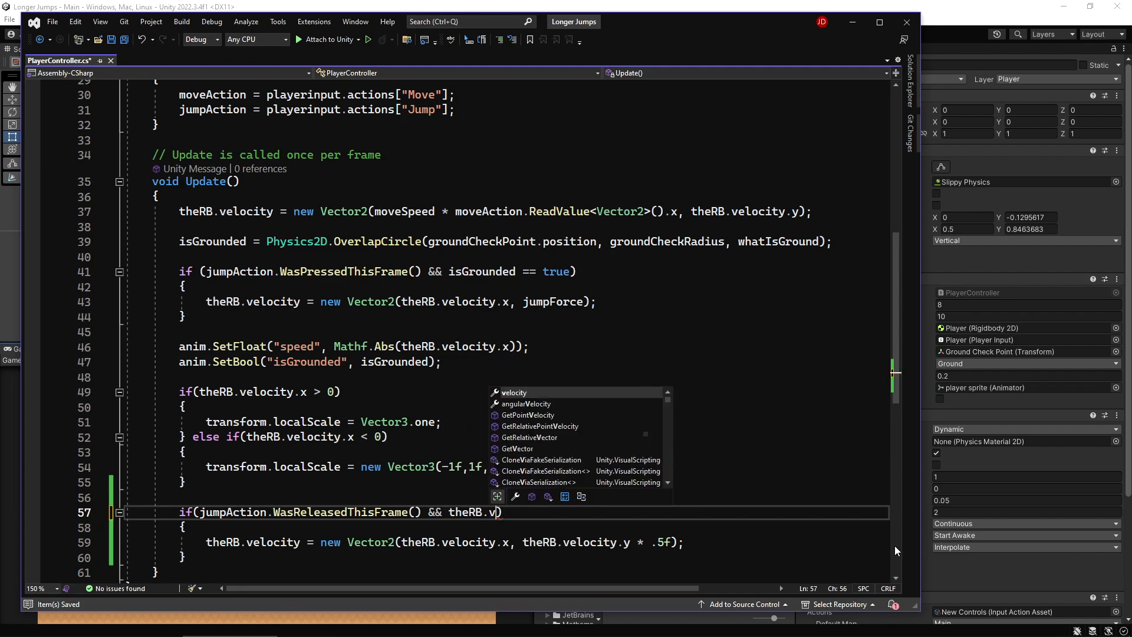
type("elocity.y >")
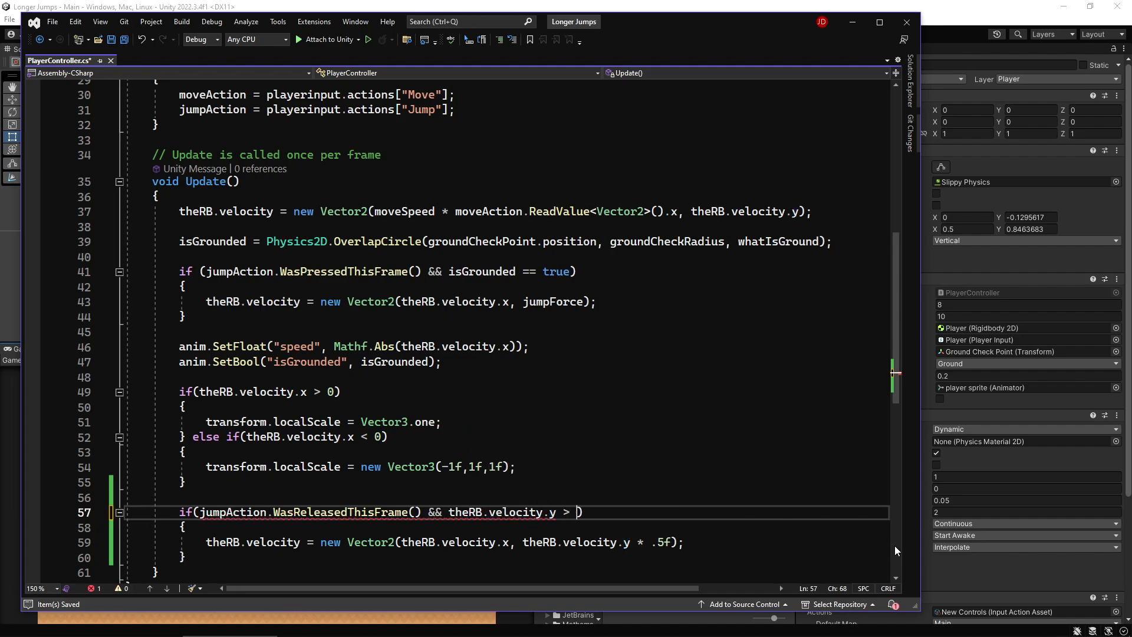
type("0f")
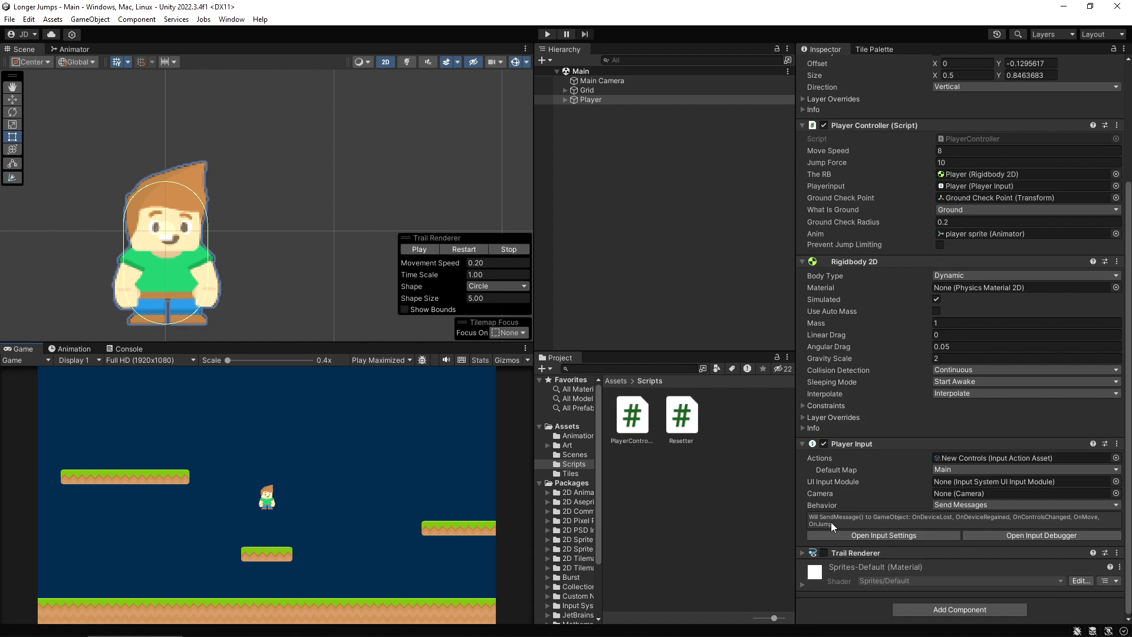
- Select Player in the Hierarchy and duplicate it as Player (1)
left_click(589, 99)
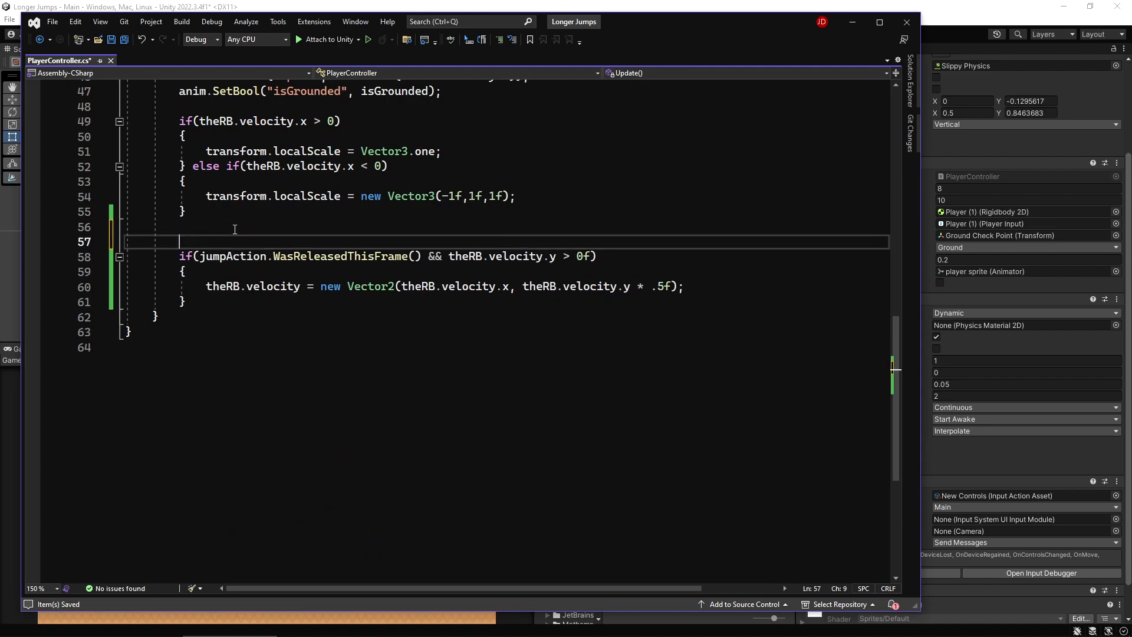
- Wrap the jump-cut block in if(preventJumpLimiting == false) with braces
type("if(")
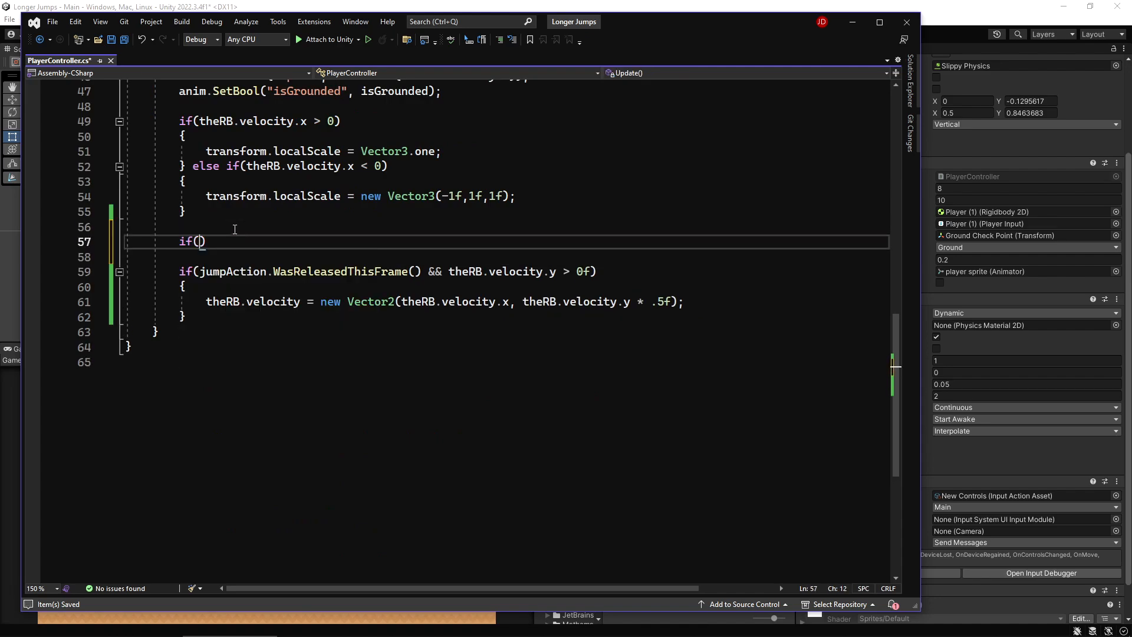
type("preventJumpLimiting")
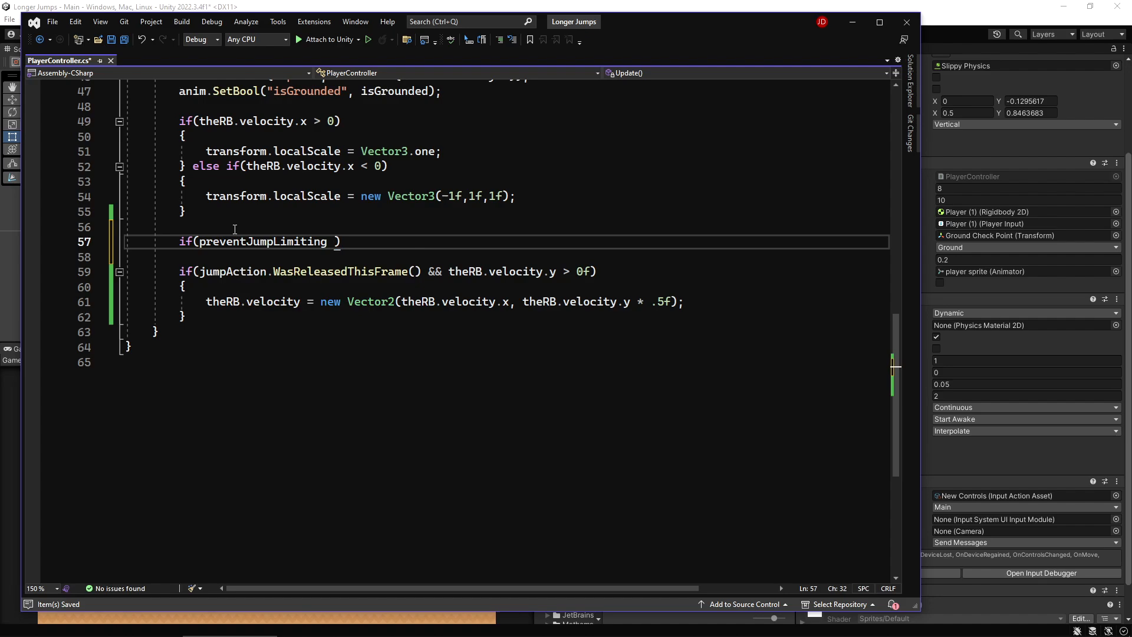
type("== false")
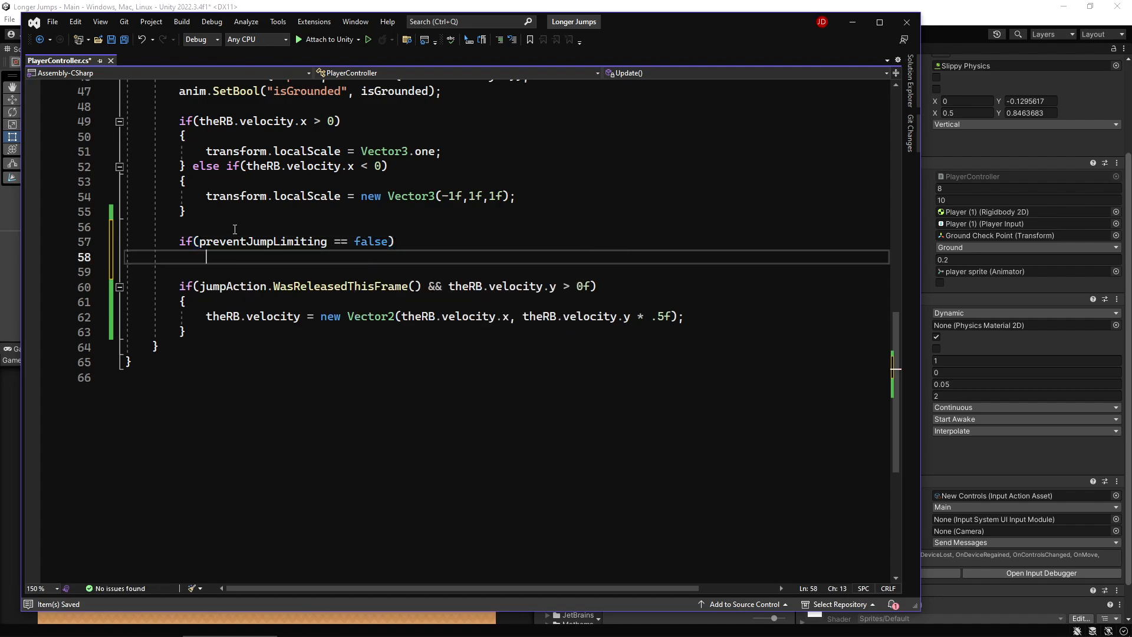
type("}")
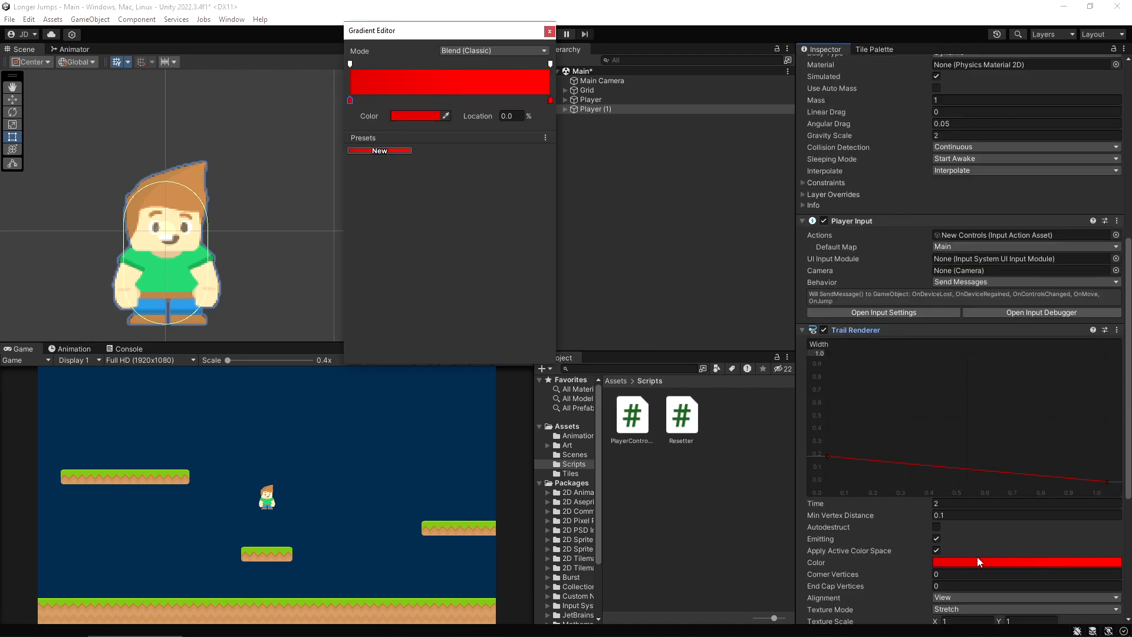
- Set Player (1)'s trail gradient start key to orange D97900, then select the end key
left_click(419, 116)
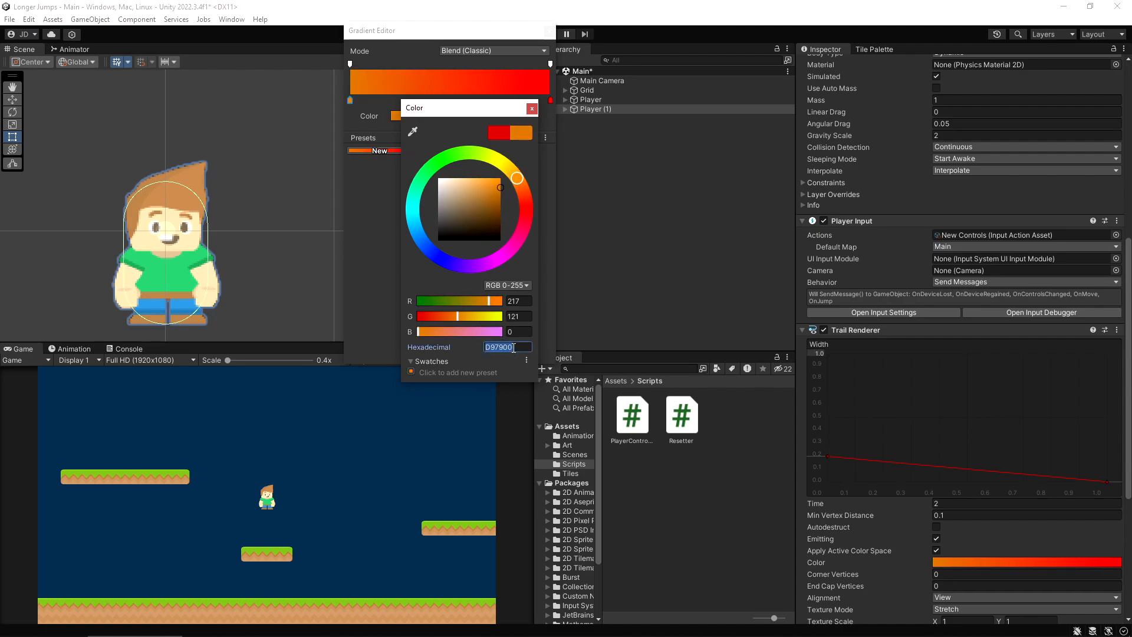
left_click(532, 107)
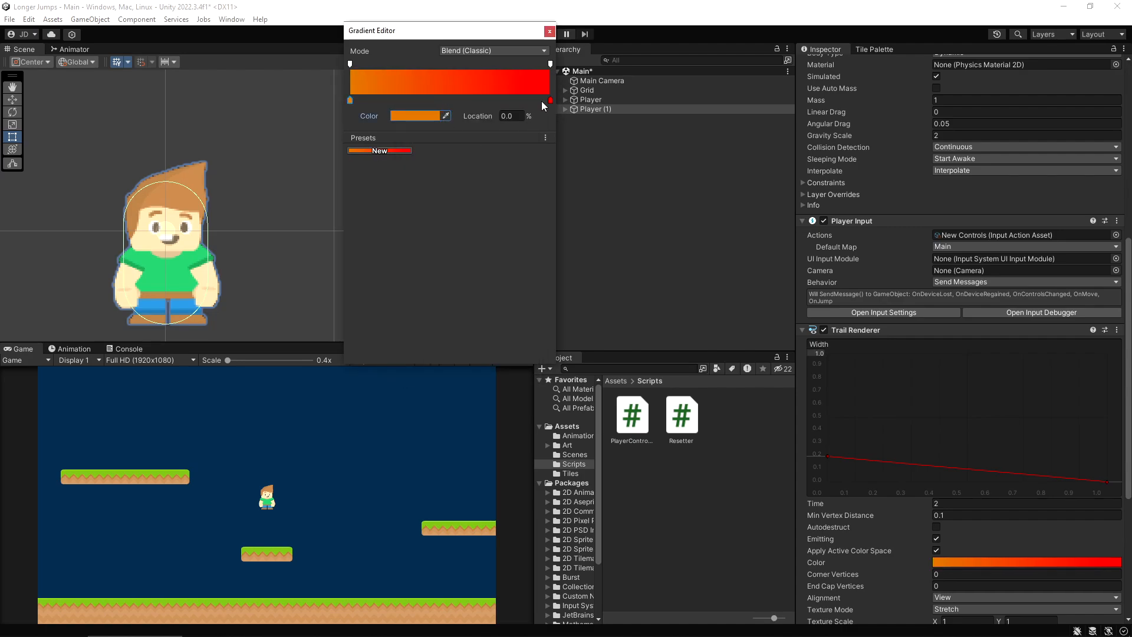
left_click(418, 115)
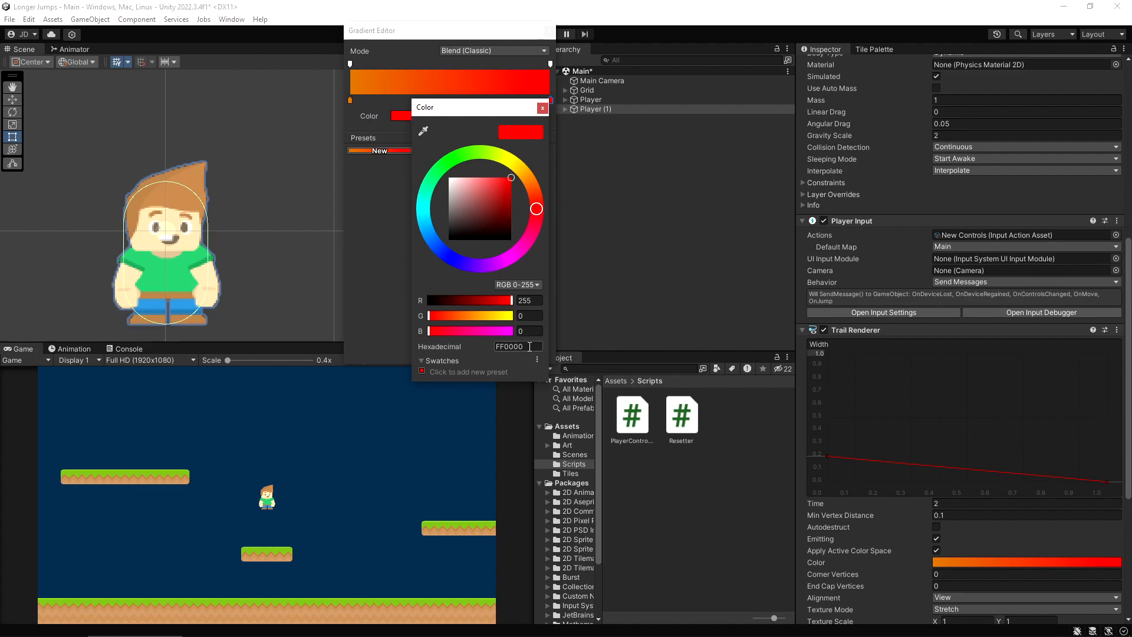